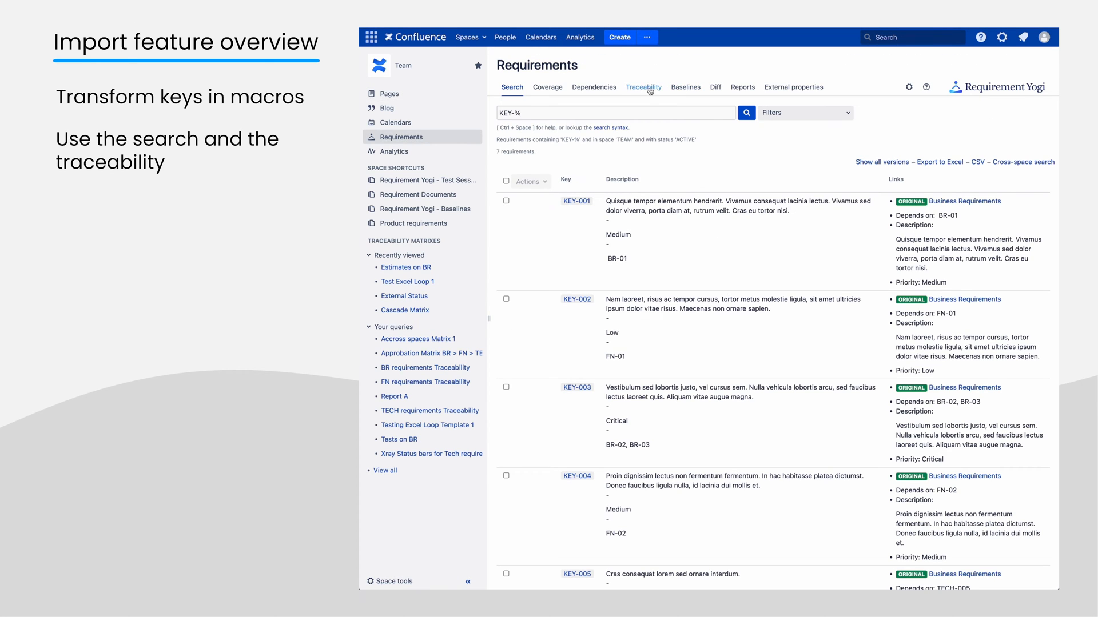
# Import the Word document as 'Requirements from Stakeholders', split at Level 1 headings.
pyautogui.click(643, 87)
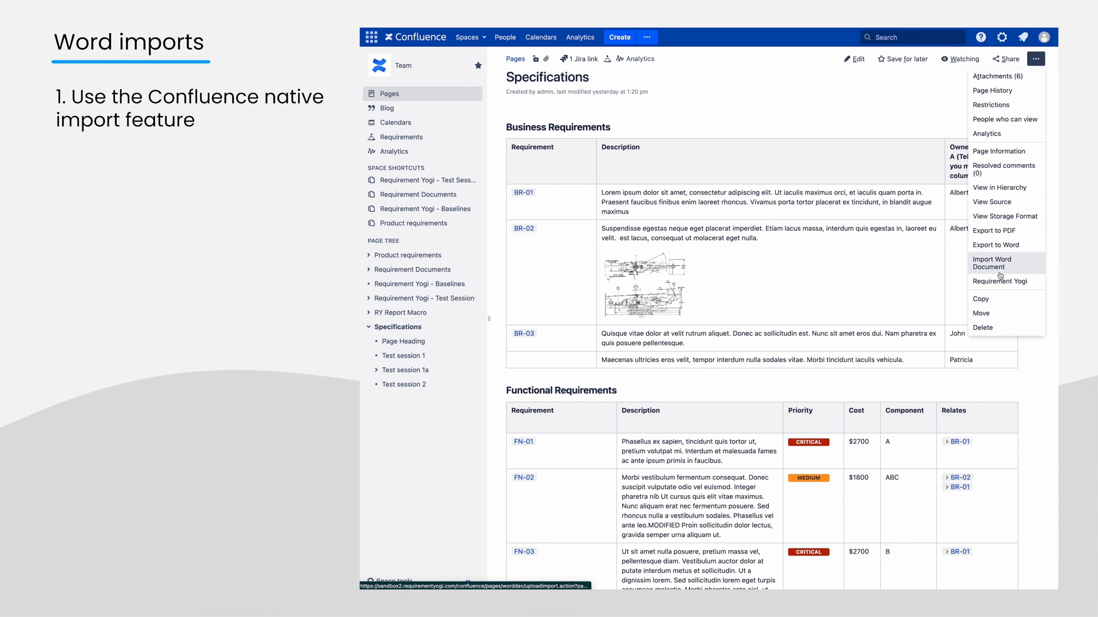
pyautogui.click(994, 262)
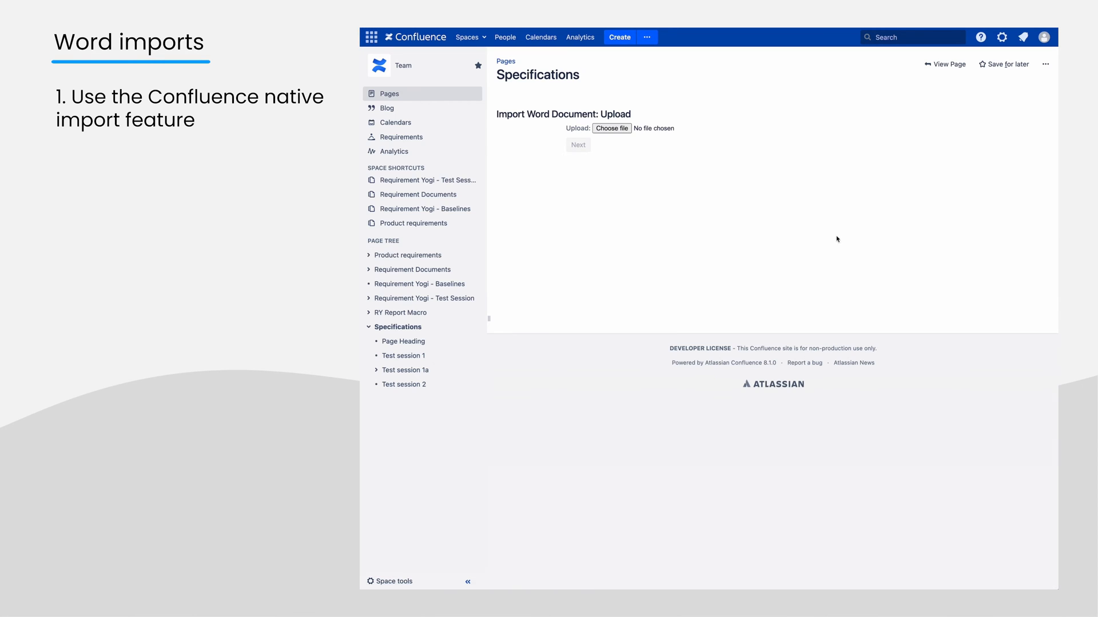
pyautogui.click(611, 128)
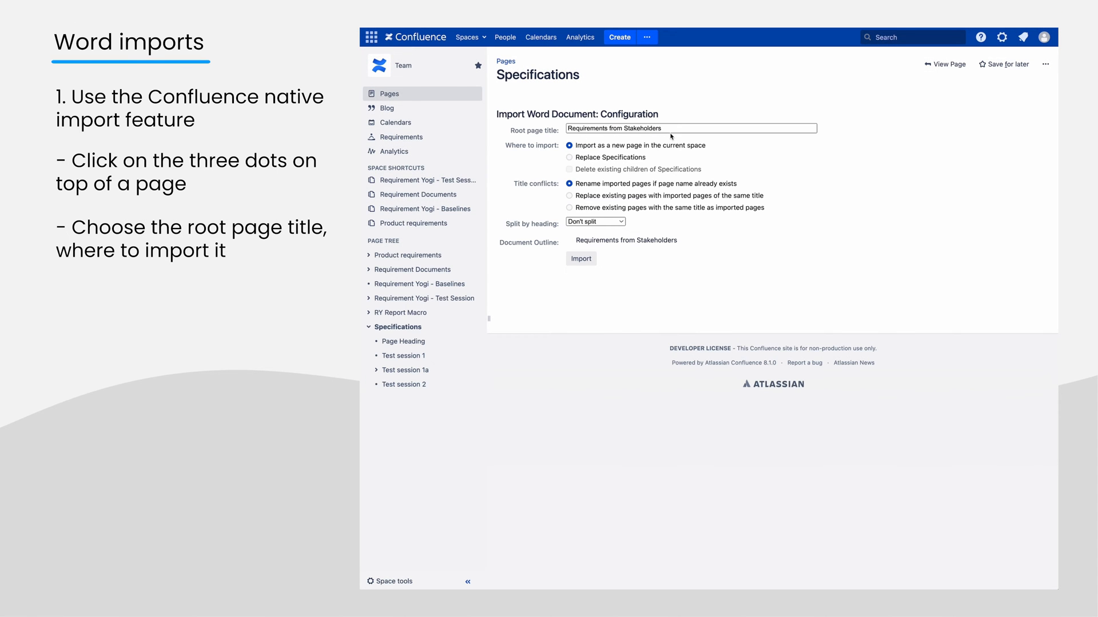
pyautogui.click(595, 221)
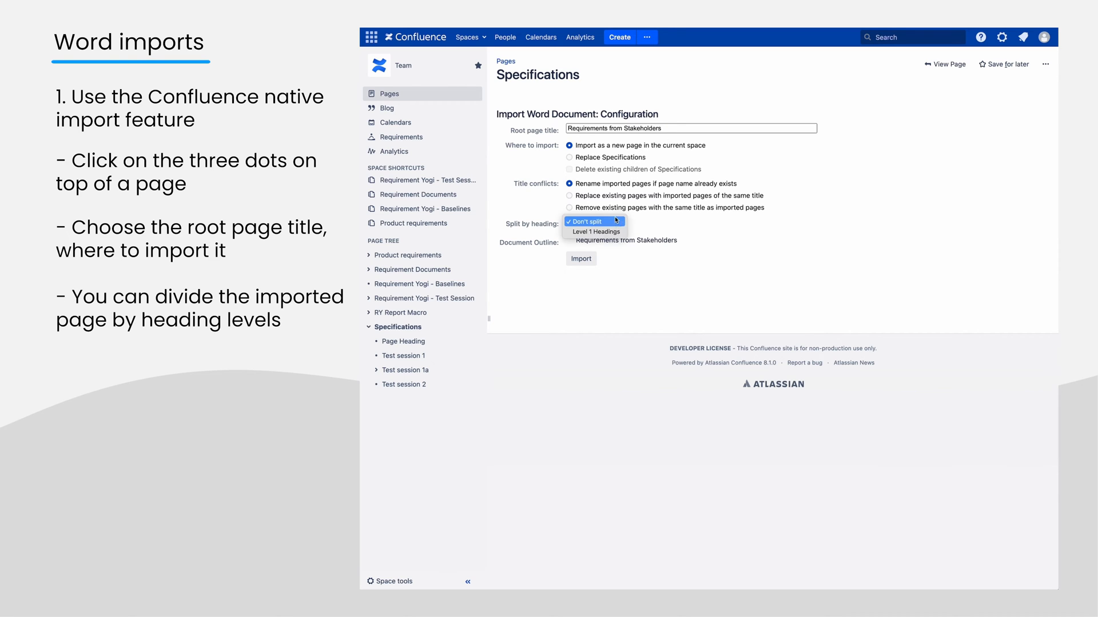
pyautogui.click(581, 259)
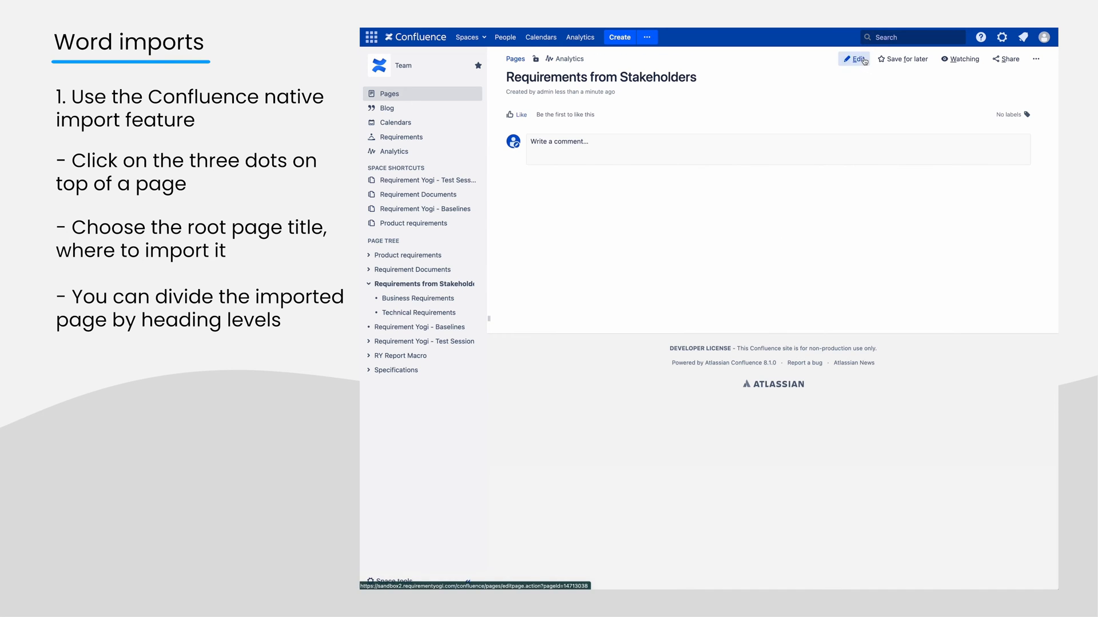
# Paste the RFS-001 to RFS-007 table with ID, Description, Priority, Depends on columns.
pyautogui.click(855, 59)
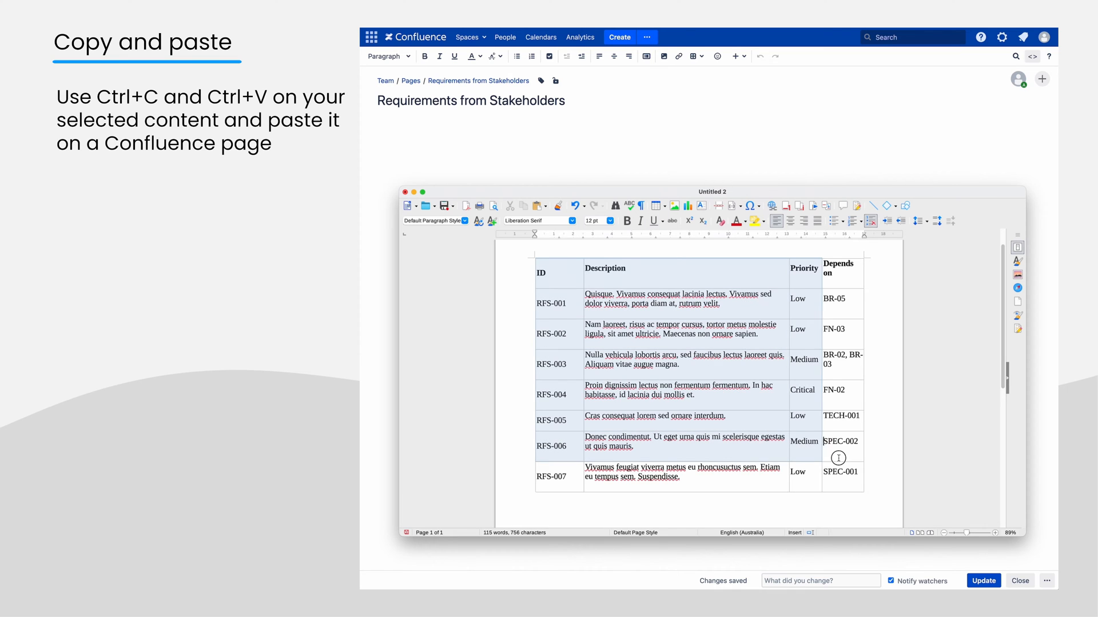
pyautogui.press('ctrl+v')
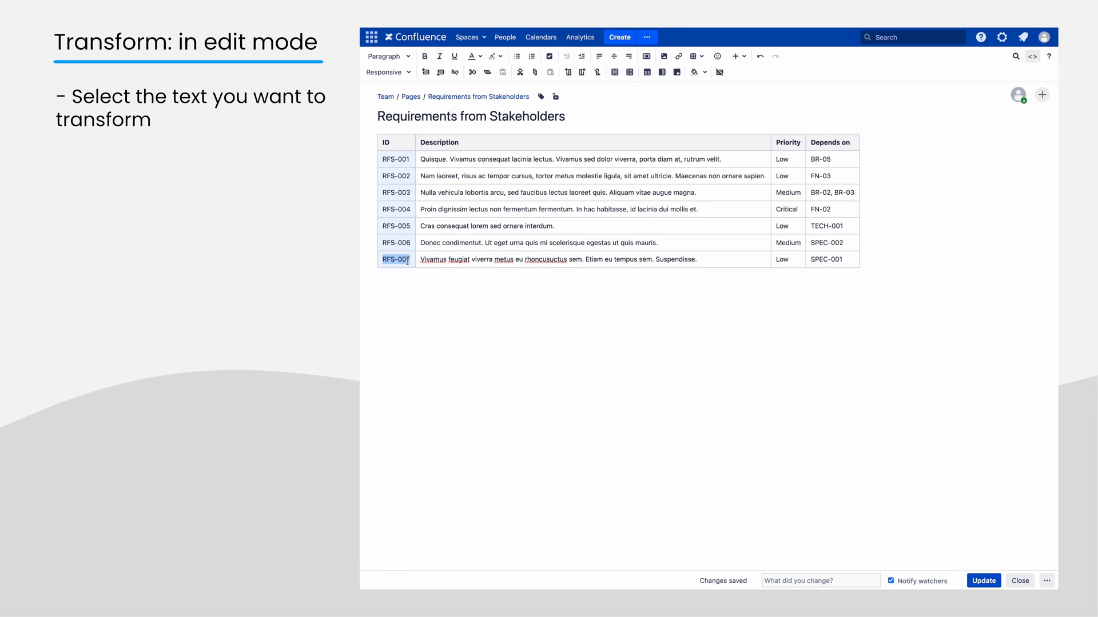
# Convert the seven RFS IDs into Requirement macros using the selected text as keys.
pyautogui.press('alt+shift+r')
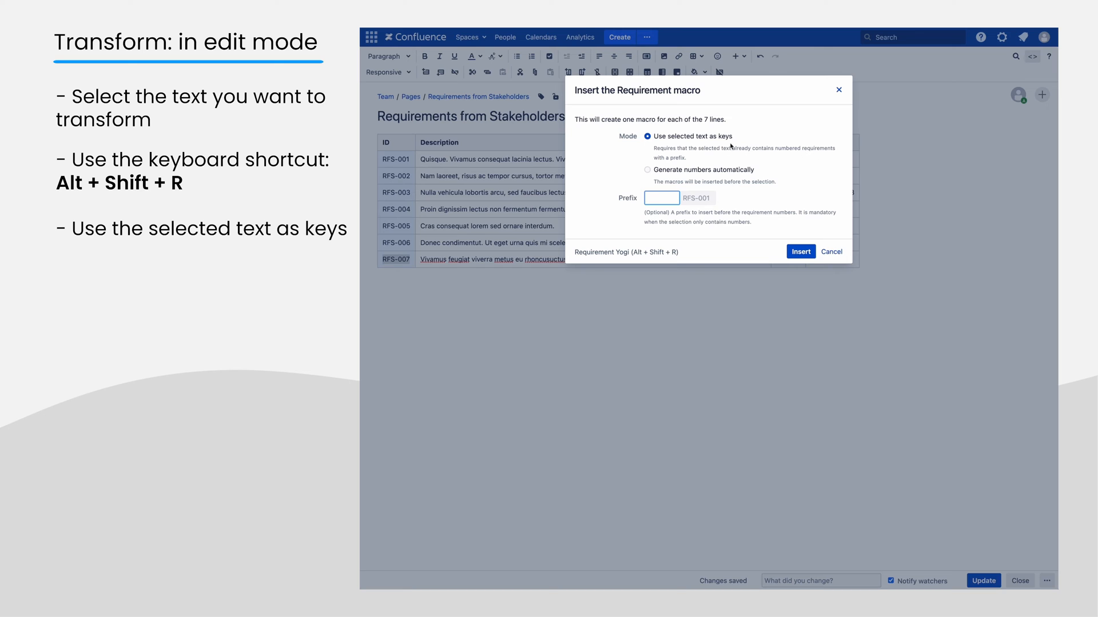
pyautogui.moveTo(721, 178)
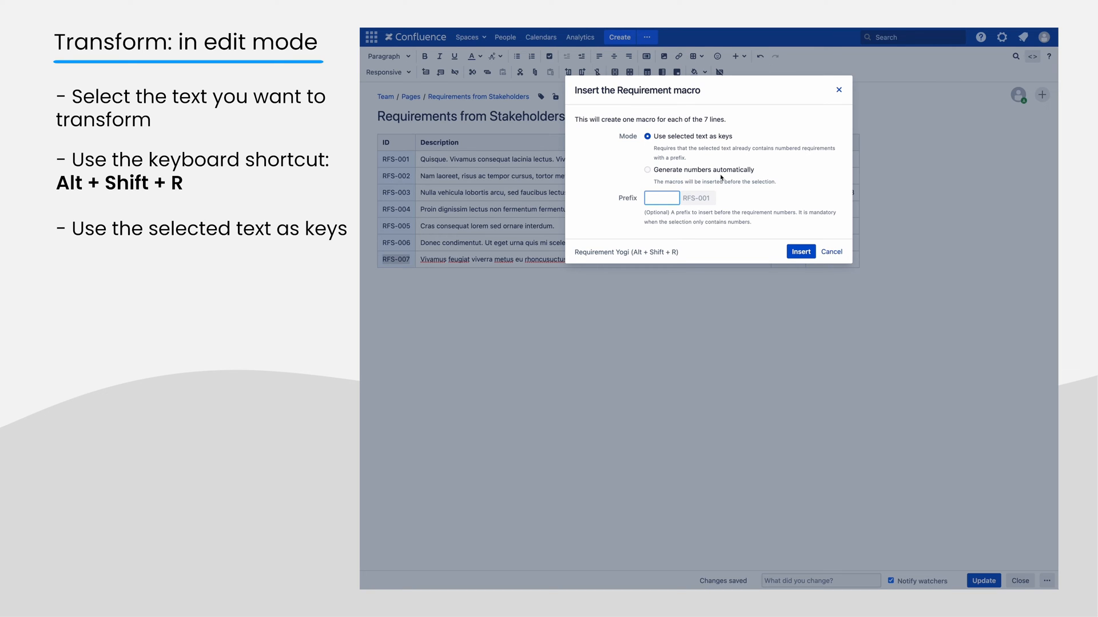
pyautogui.click(648, 169)
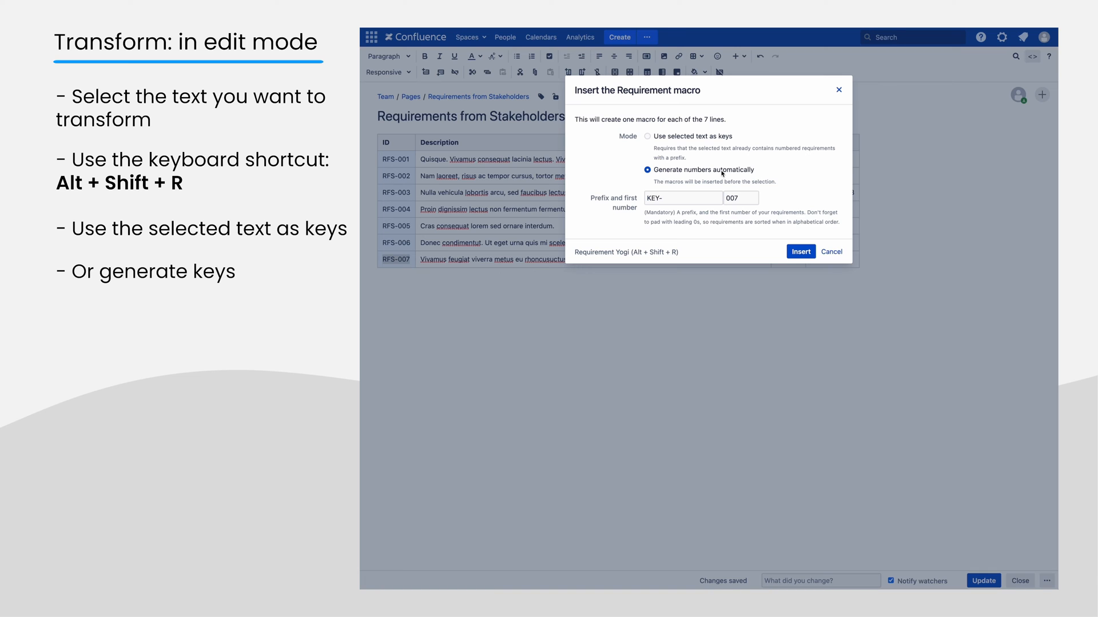
pyautogui.moveTo(784, 179)
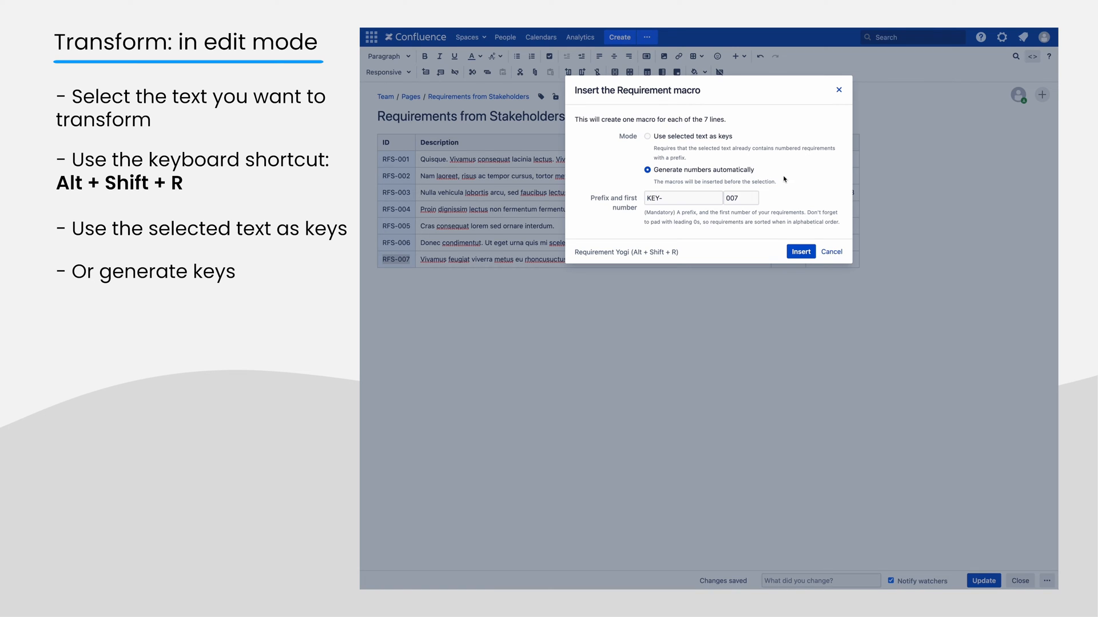
pyautogui.click(648, 136)
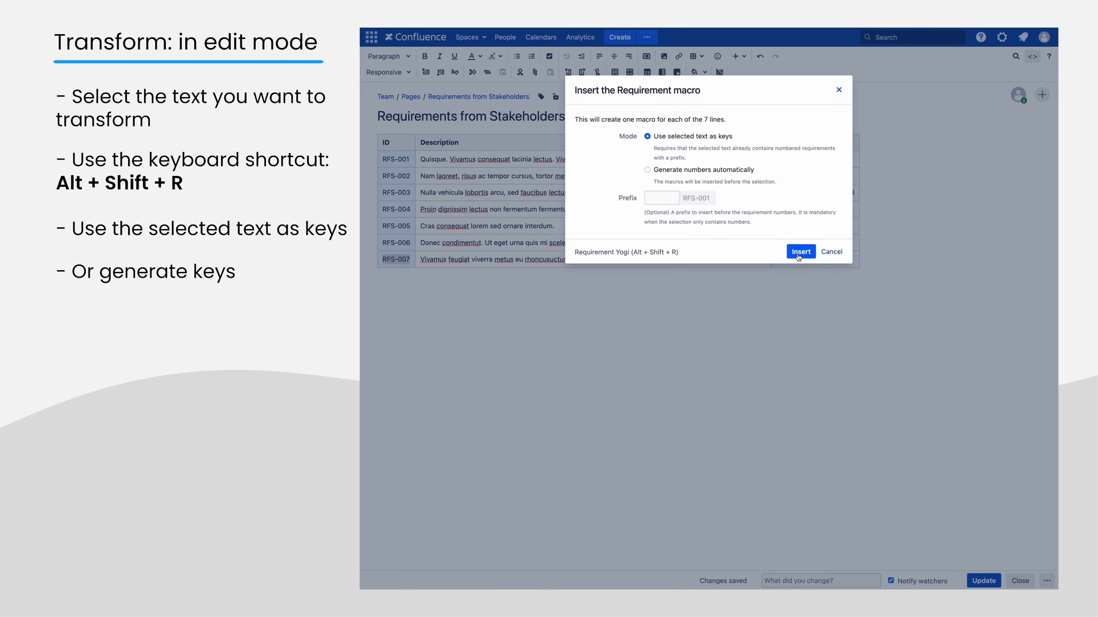
pyautogui.click(801, 251)
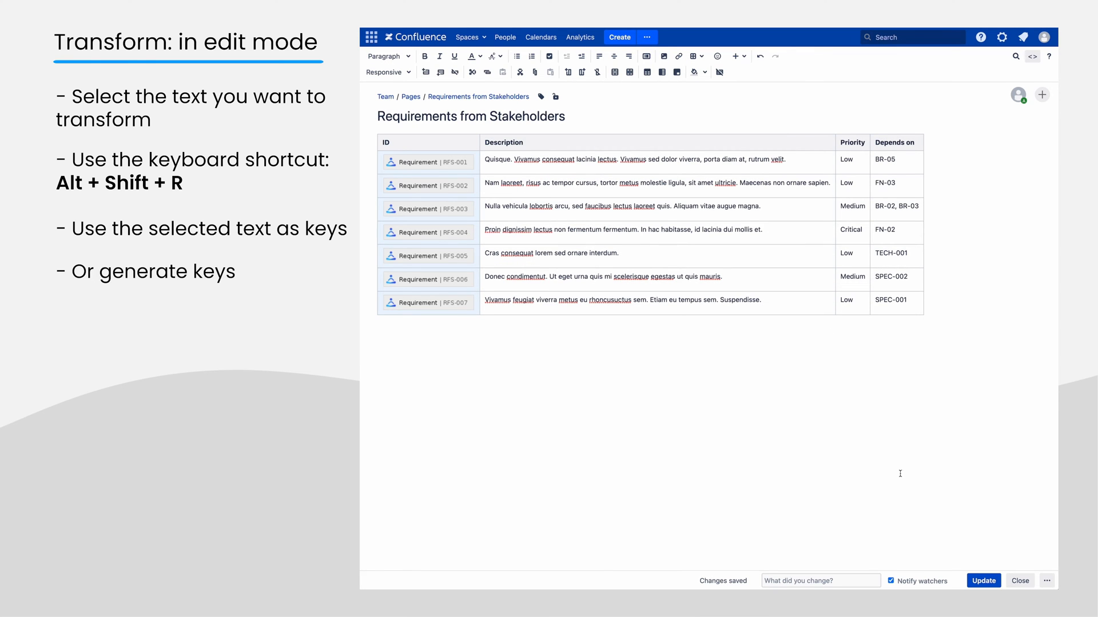
# Publish the page and open the Business Requirements child page.
pyautogui.click(983, 580)
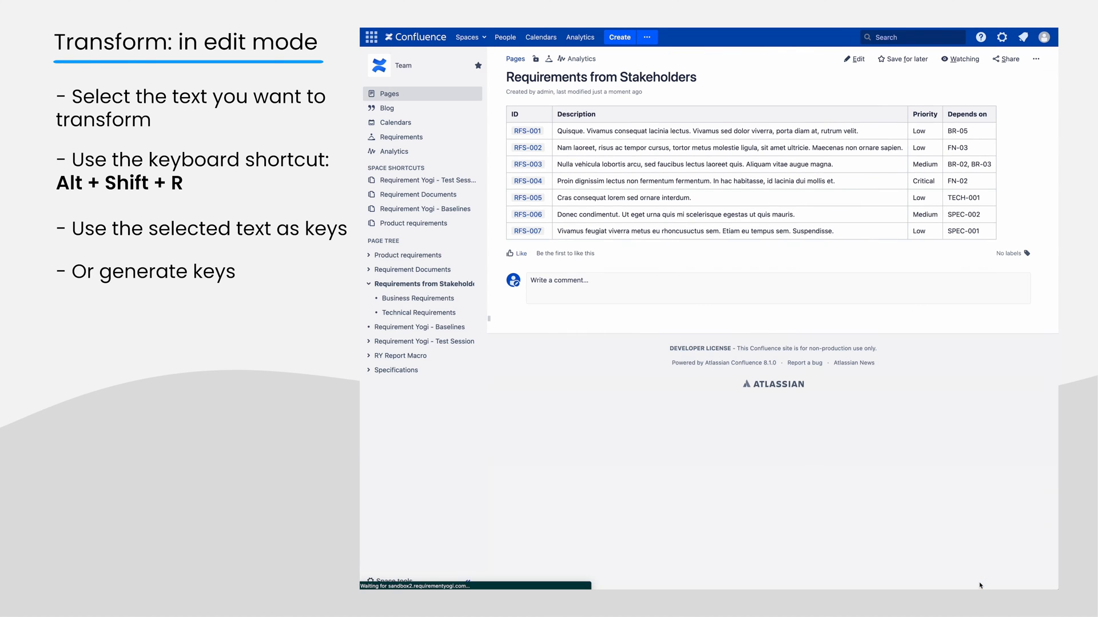
pyautogui.moveTo(418, 298)
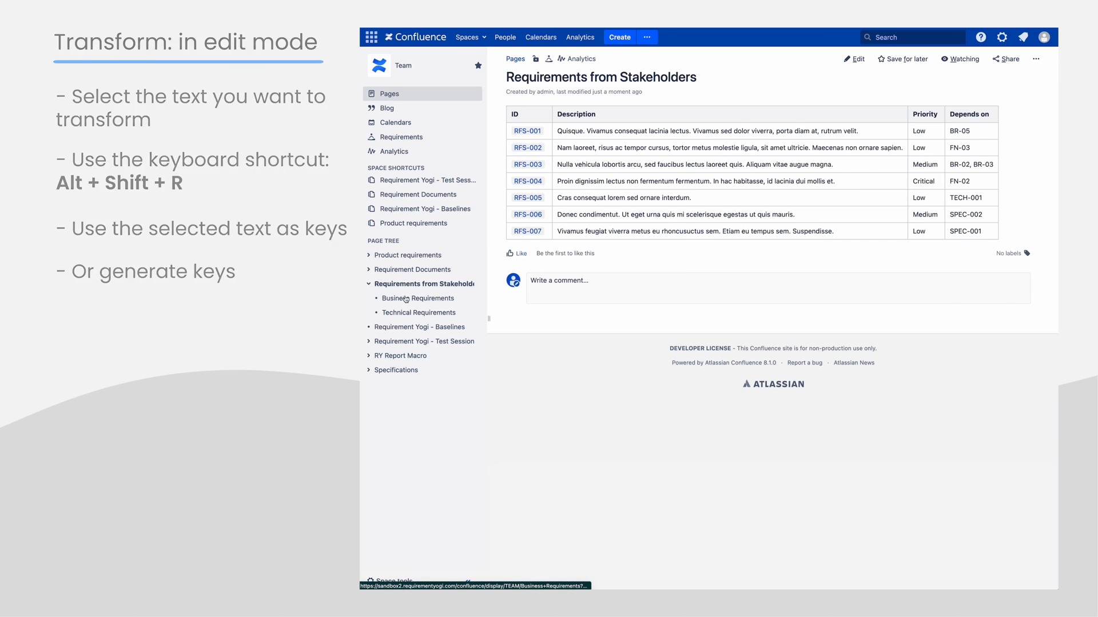
pyautogui.click(421, 299)
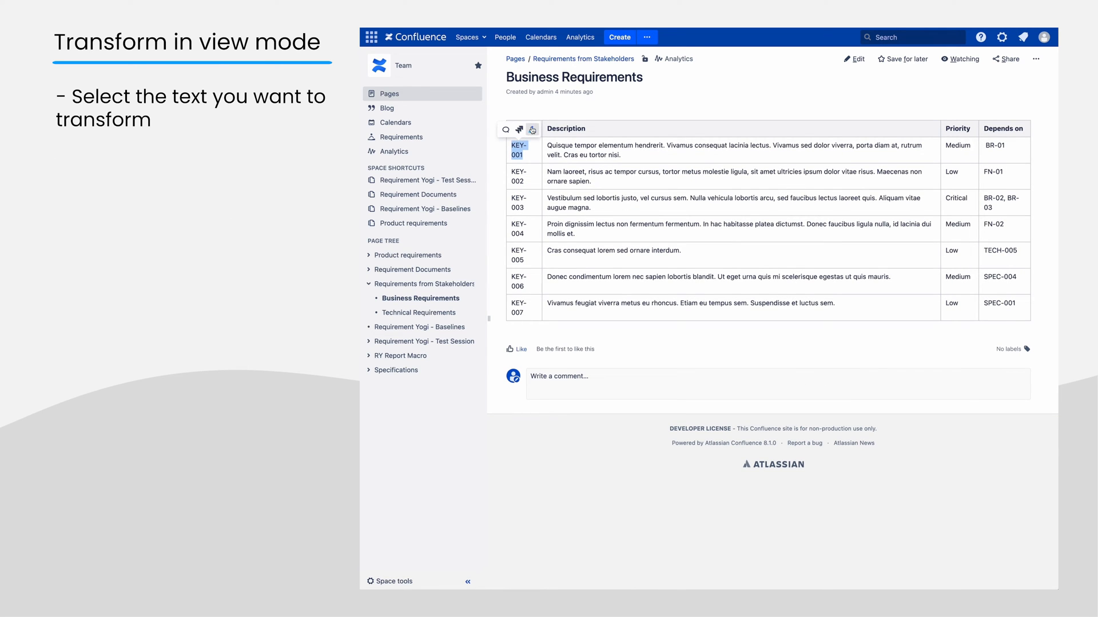
# Create linked definitions for KEY-001 and all similar KEY-* IDs through KEY-007.
pyautogui.click(533, 130)
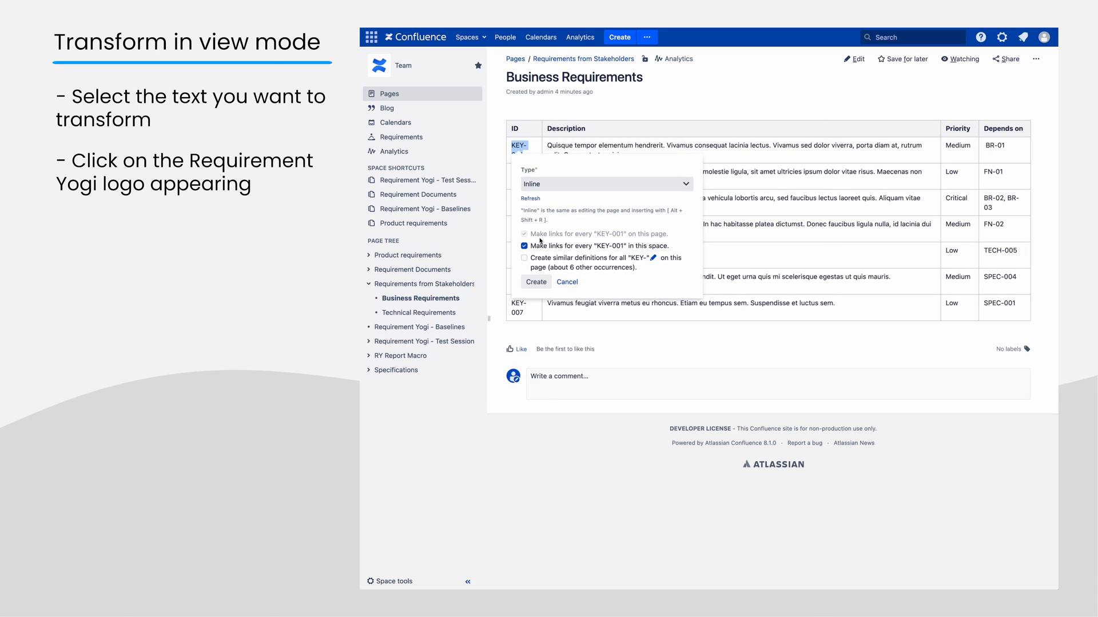
pyautogui.moveTo(639, 287)
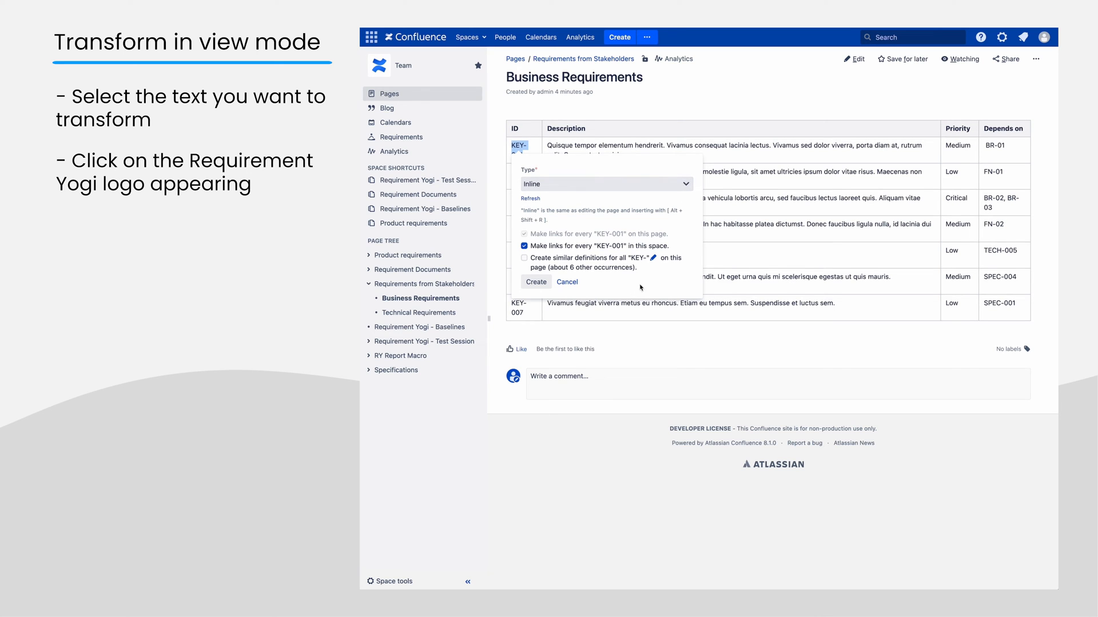
pyautogui.moveTo(588, 239)
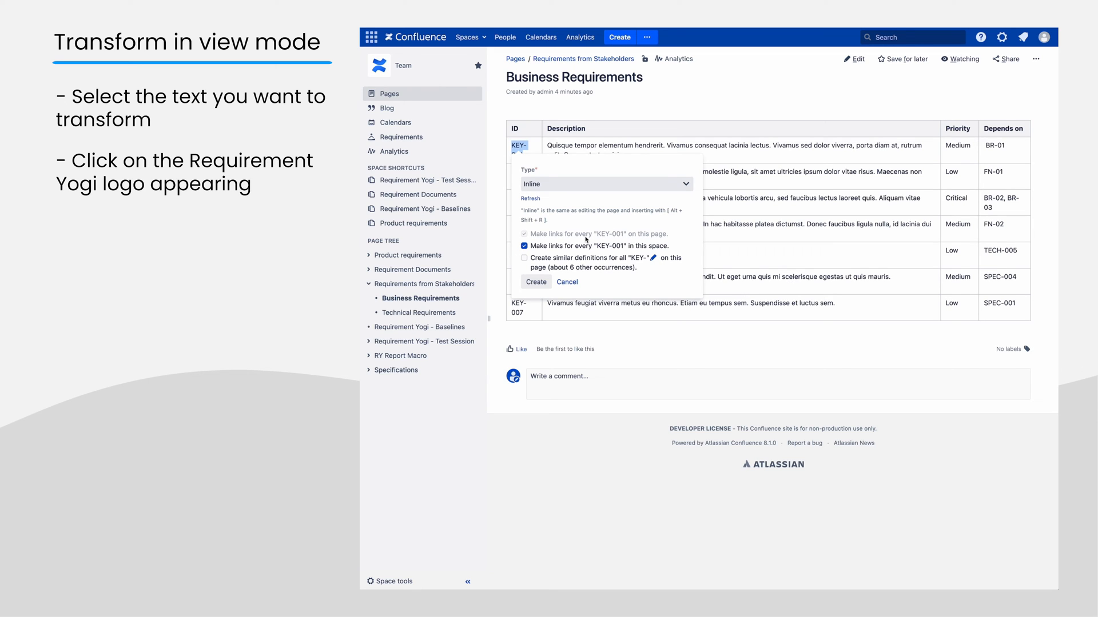
pyautogui.moveTo(636, 250)
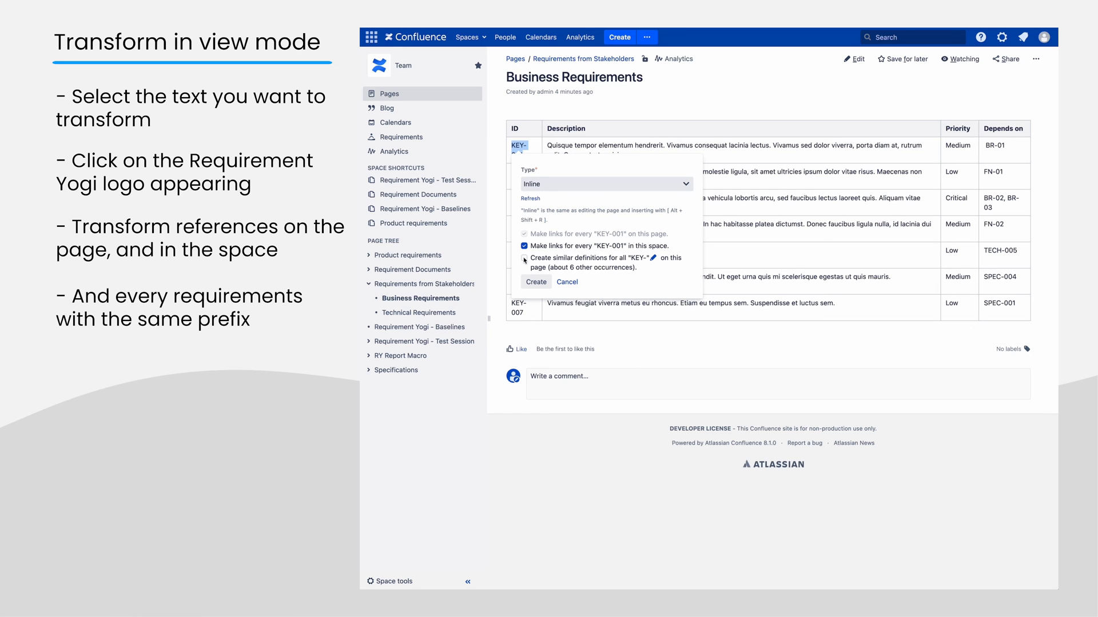
pyautogui.click(523, 258)
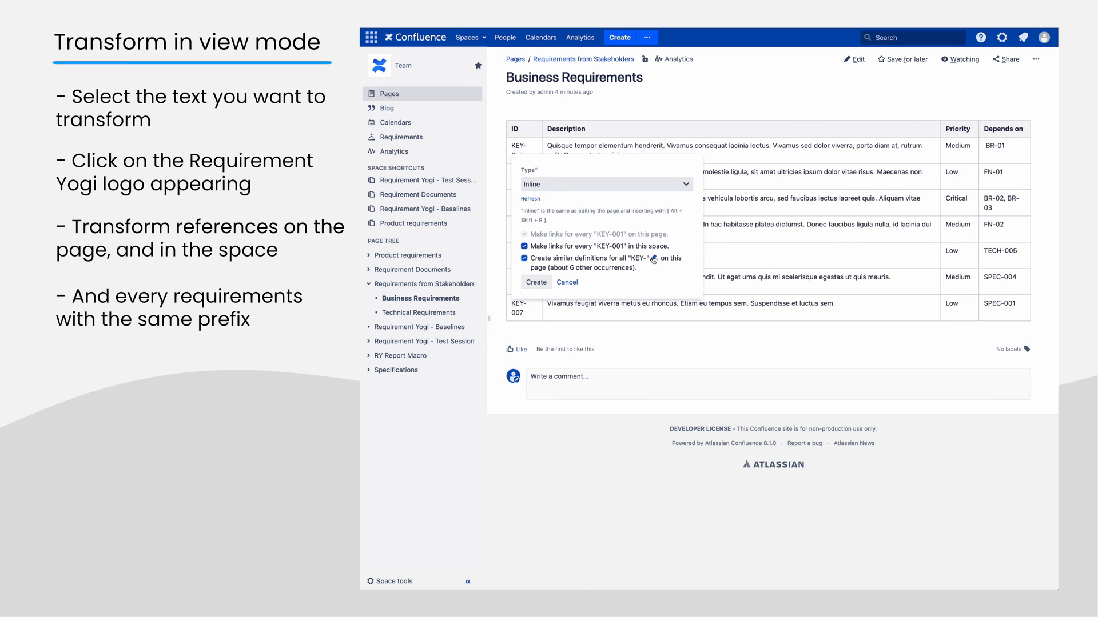
pyautogui.click(524, 258)
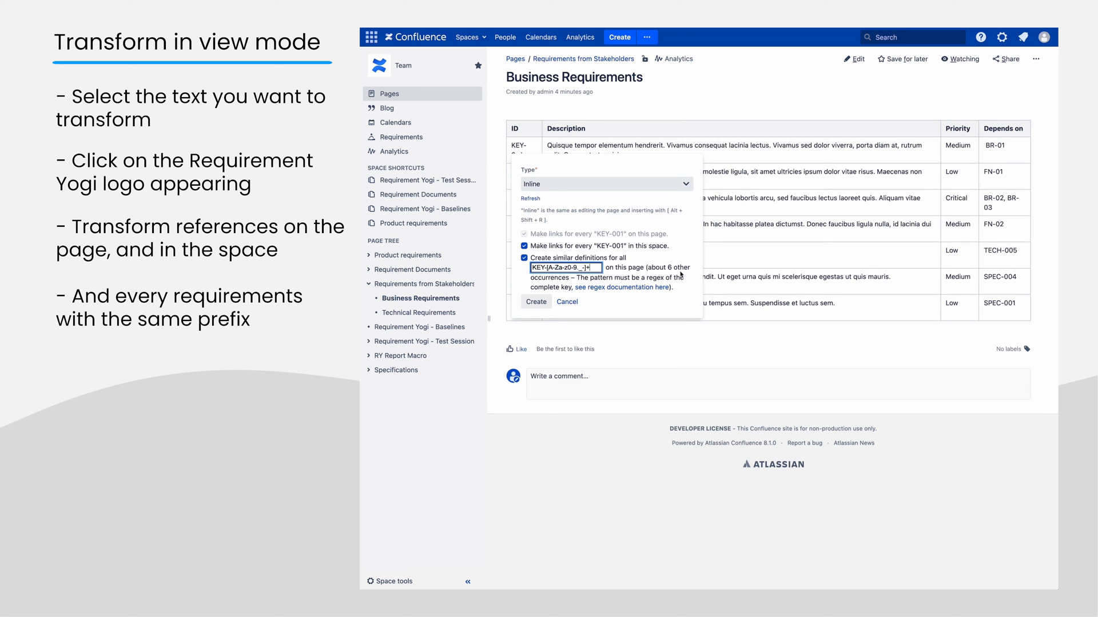
pyautogui.click(537, 302)
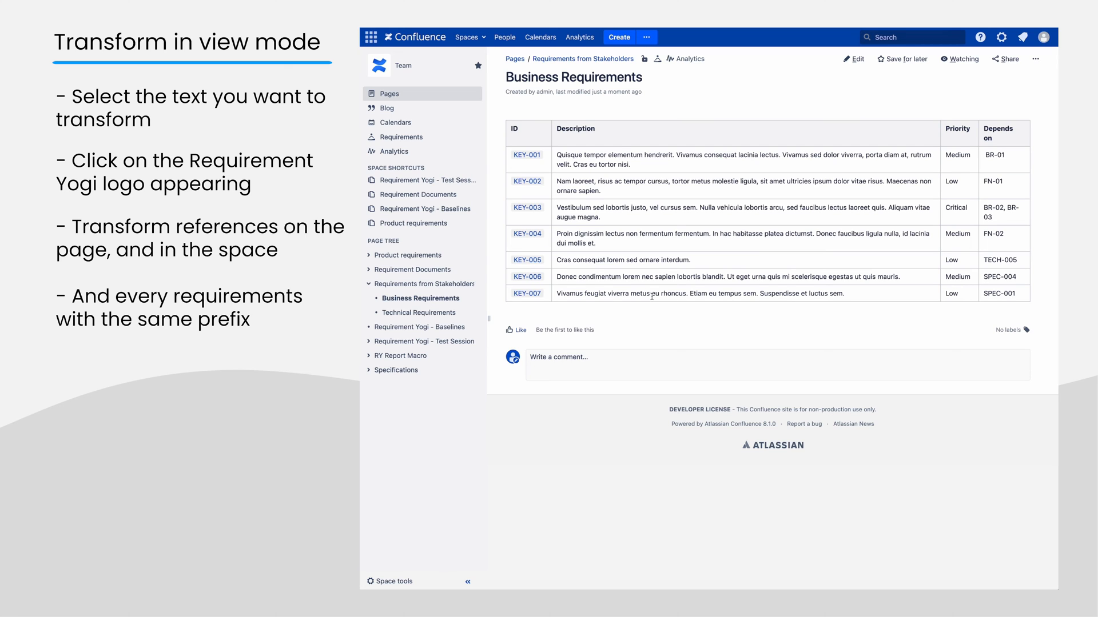
pyautogui.moveTo(526, 155)
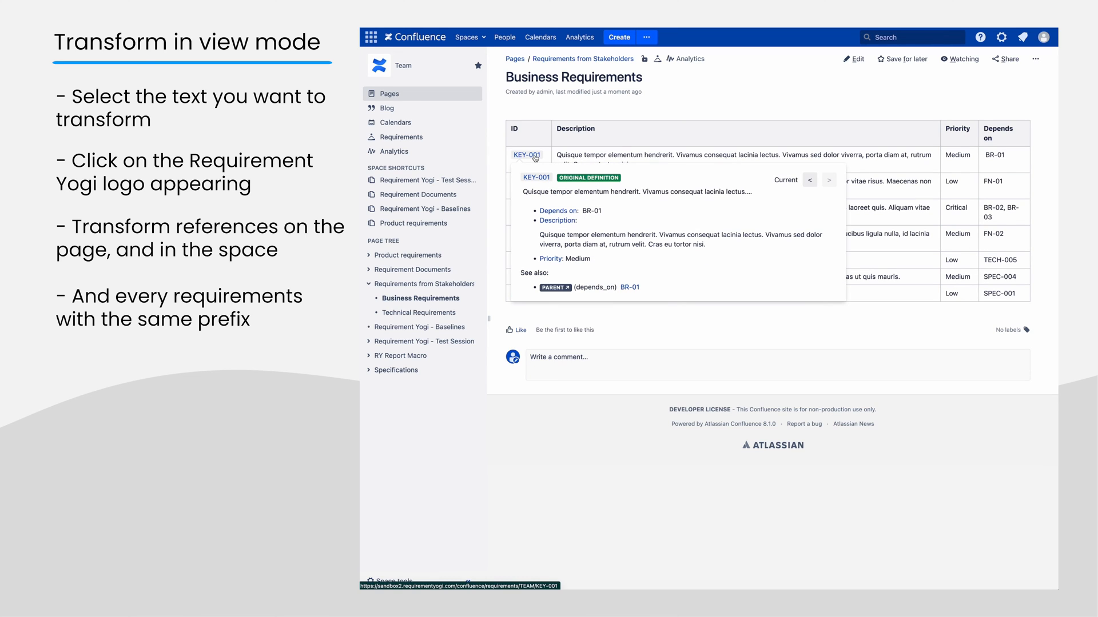